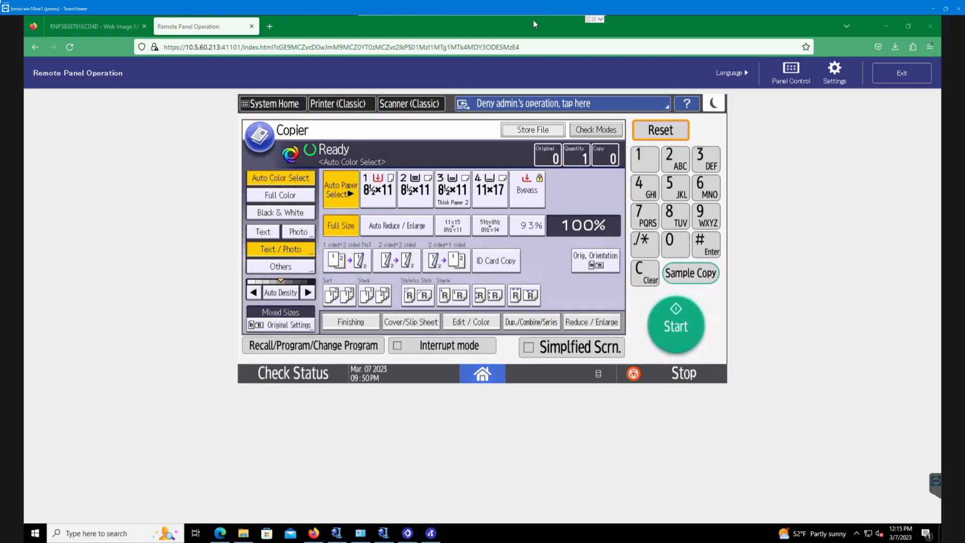
mouse_move(191, 233)
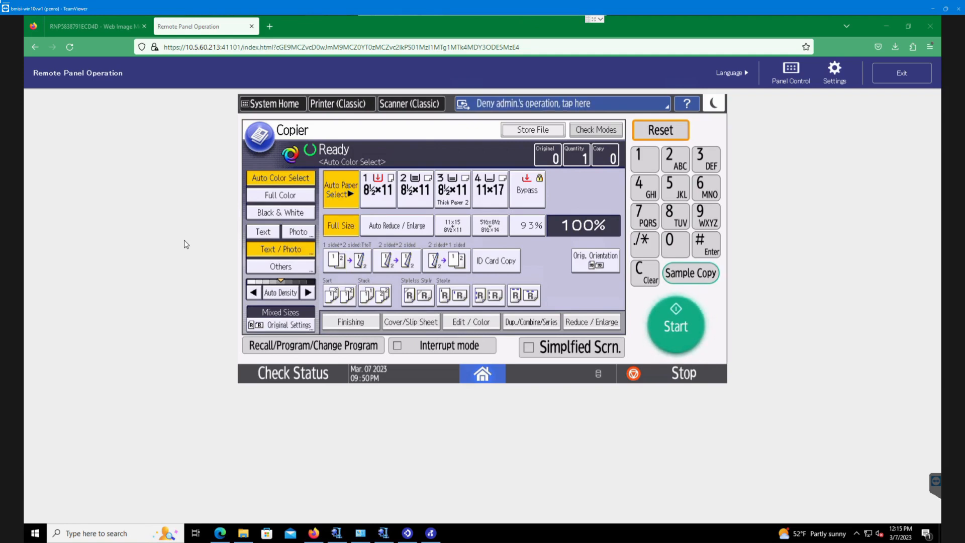
Step: Show the machine status screen with copier, scanner, printer and document server all Ready
click(557, 102)
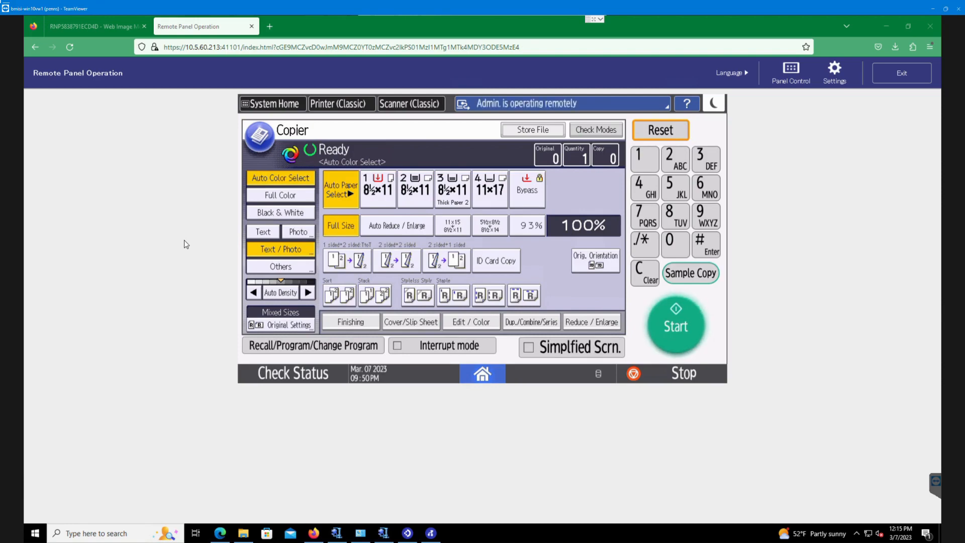
mouse_move(187, 275)
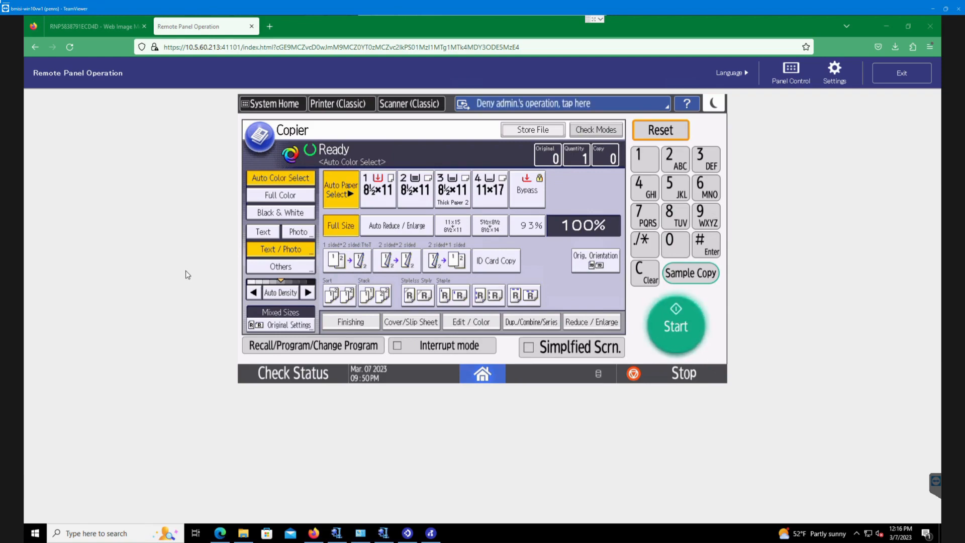
mouse_move(198, 316)
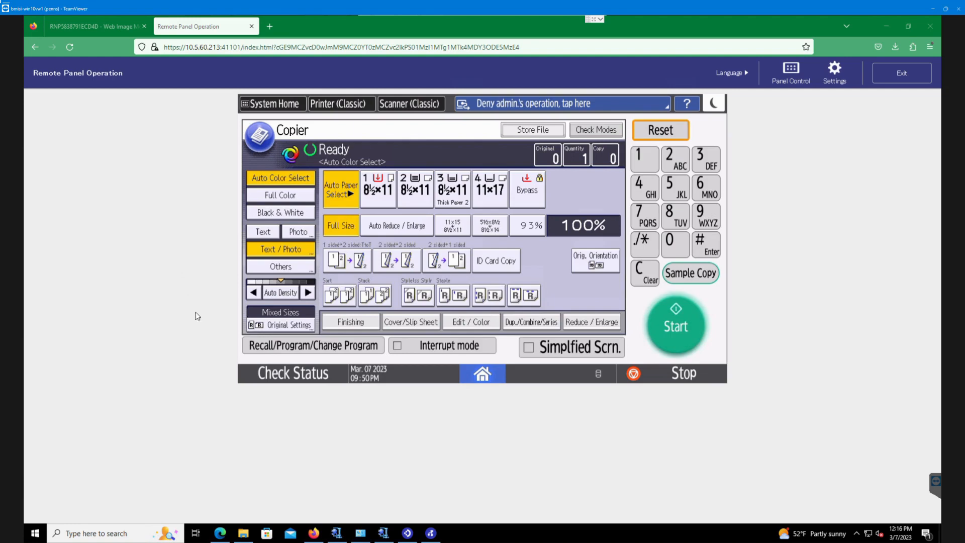
mouse_move(396, 359)
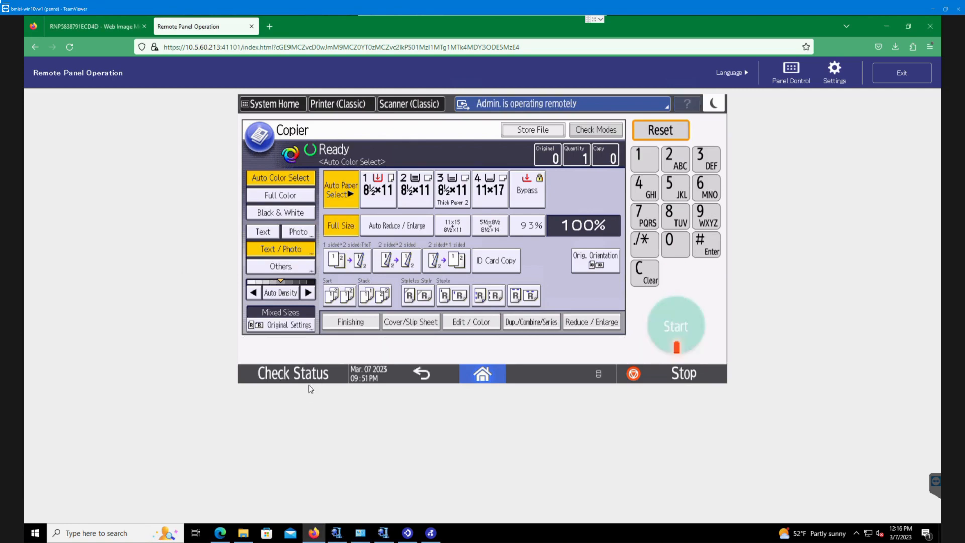
click(294, 373)
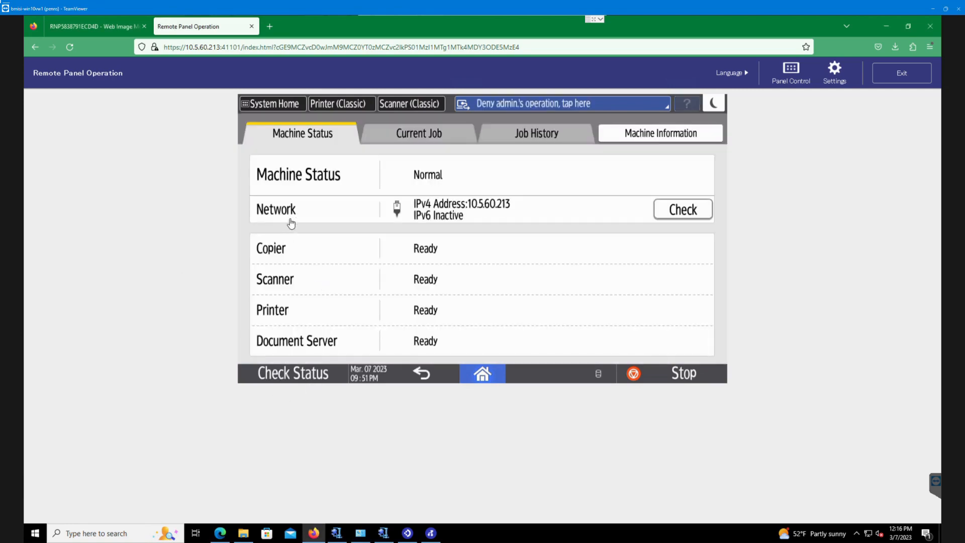
mouse_move(473, 214)
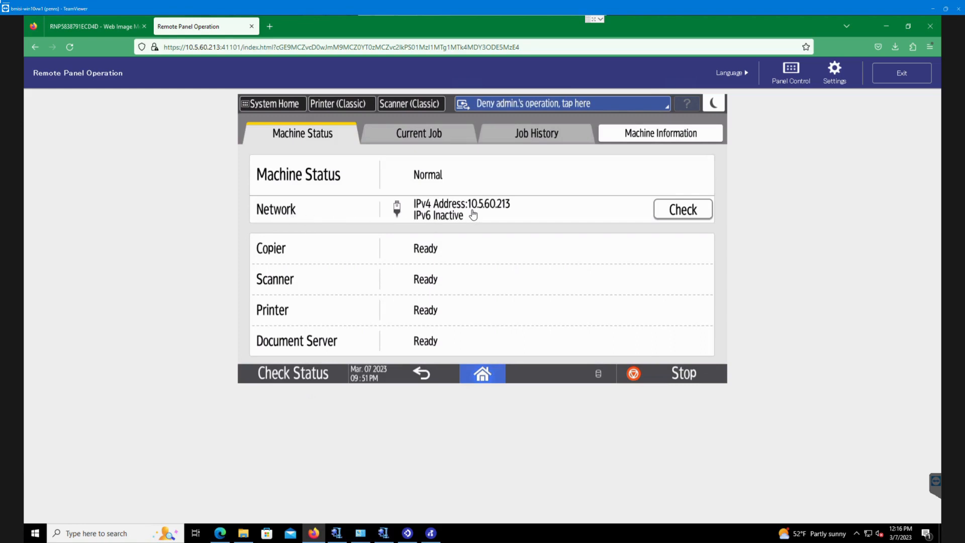
mouse_move(515, 213)
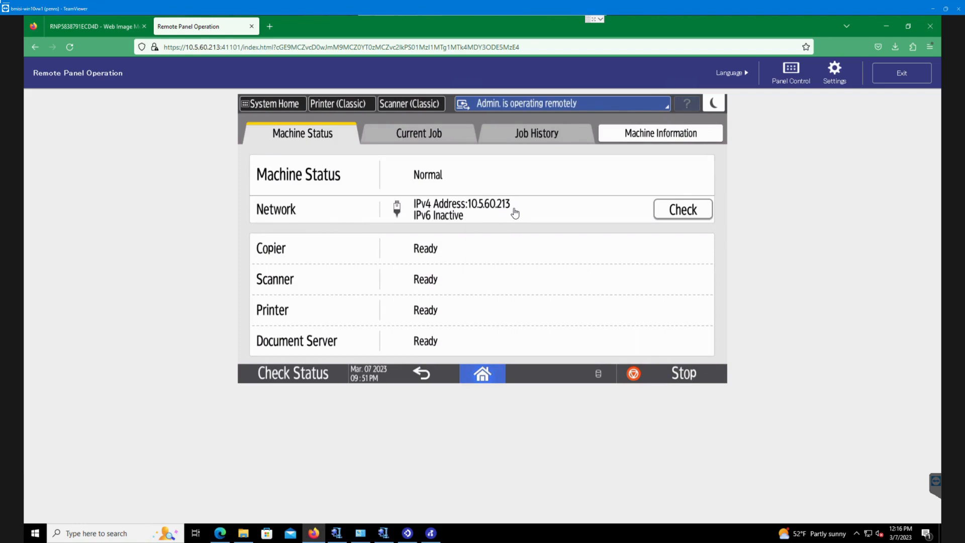
mouse_move(413, 222)
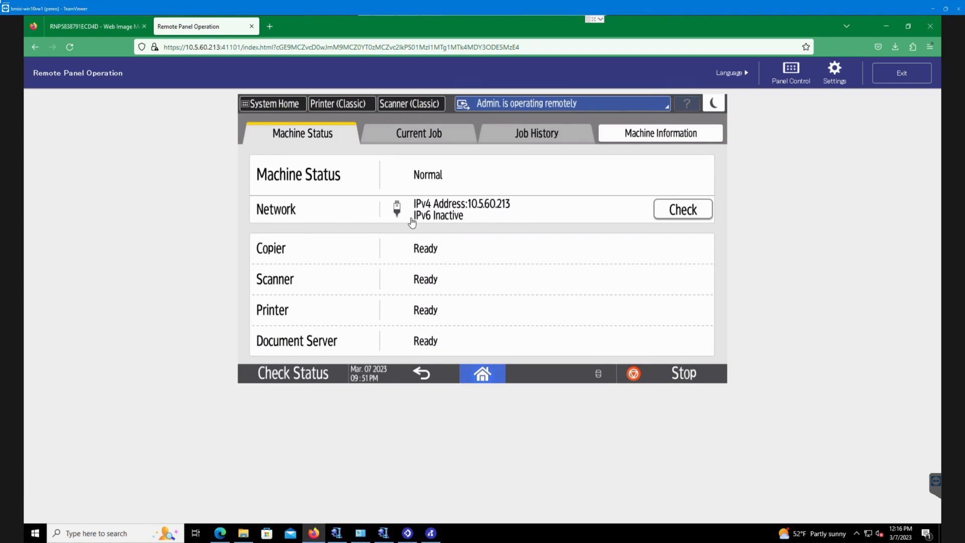
mouse_move(302, 183)
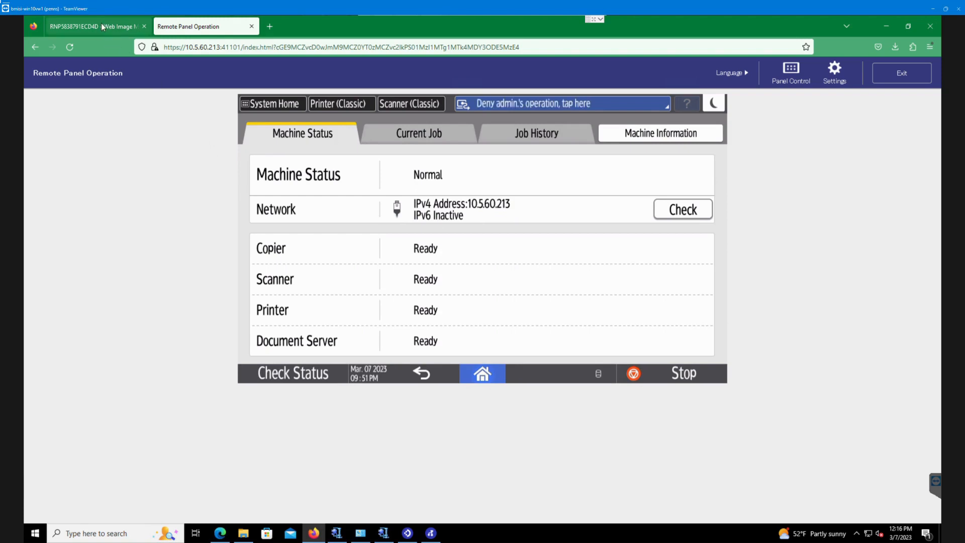
Step: Sign out of the Administrator account, returning to the IM C4500 guest home page
click(93, 26)
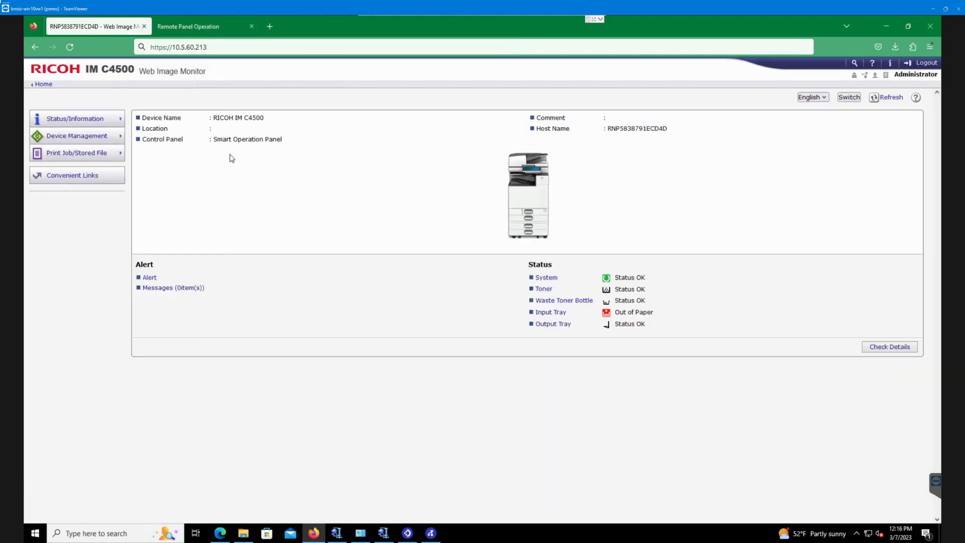
mouse_move(318, 459)
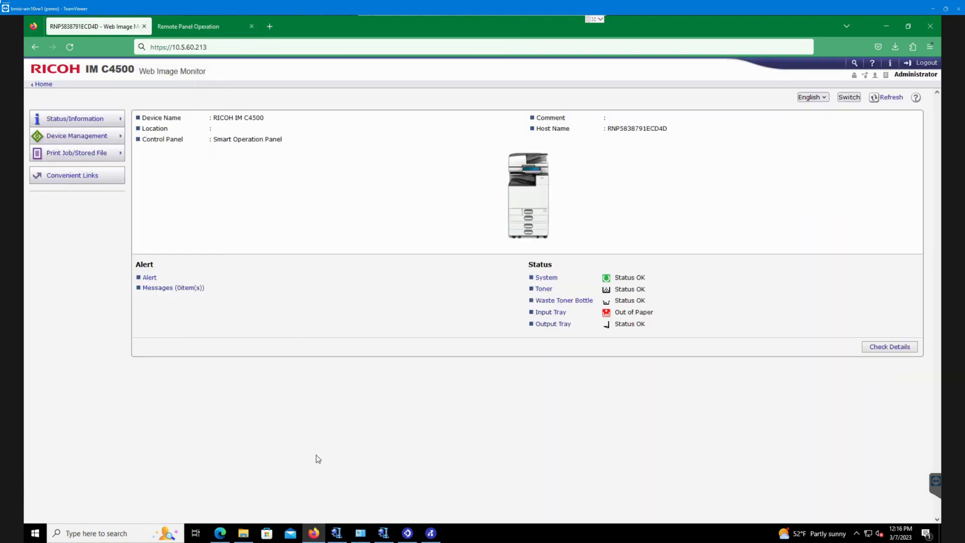
mouse_move(285, 449)
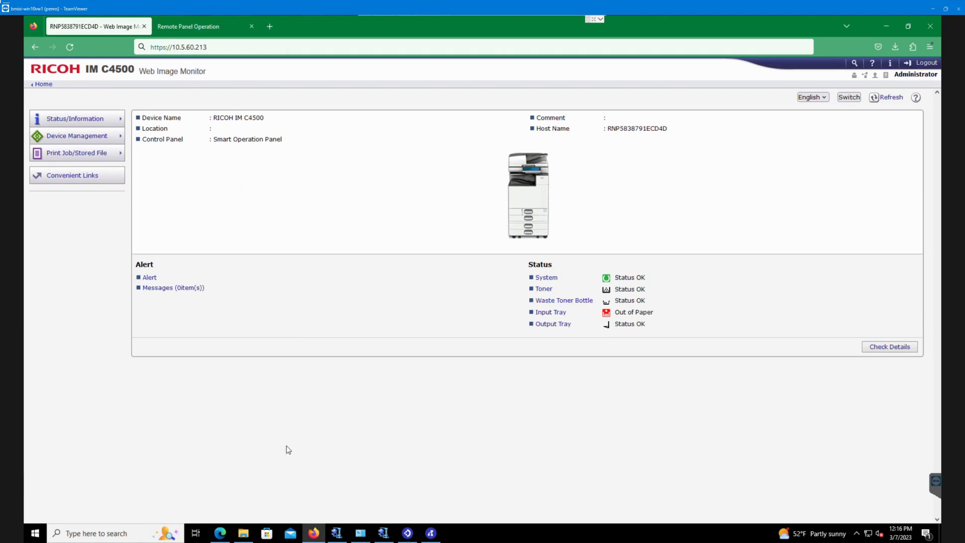
mouse_move(241, 177)
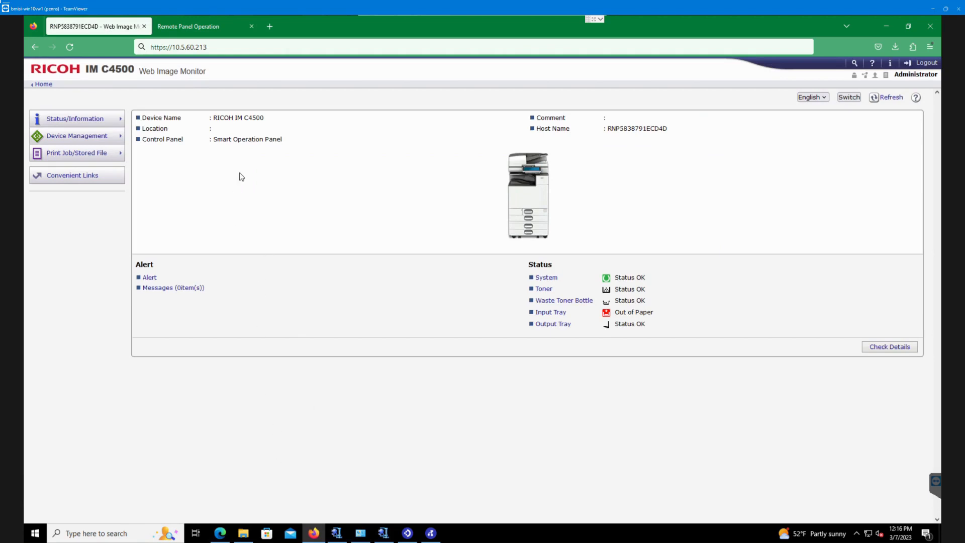
click(179, 47)
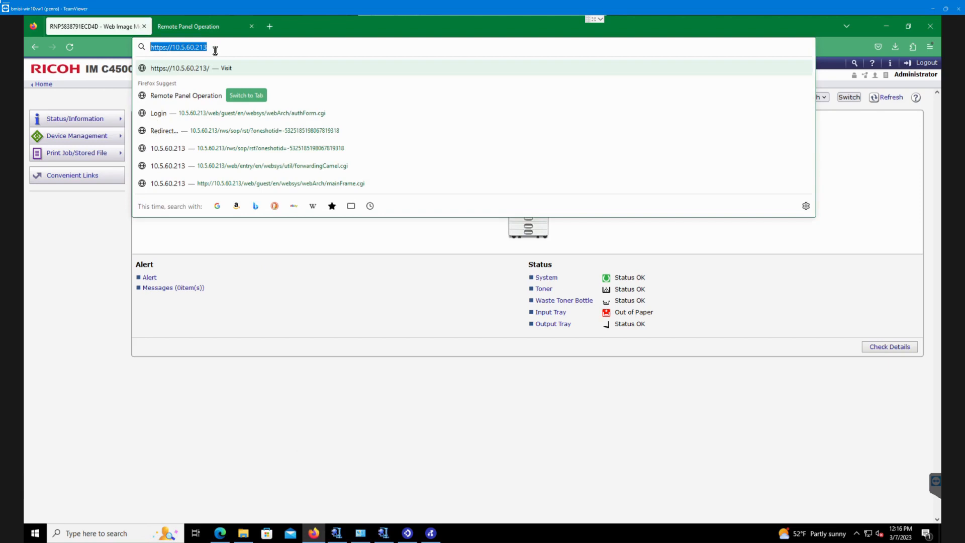
mouse_move(189, 50)
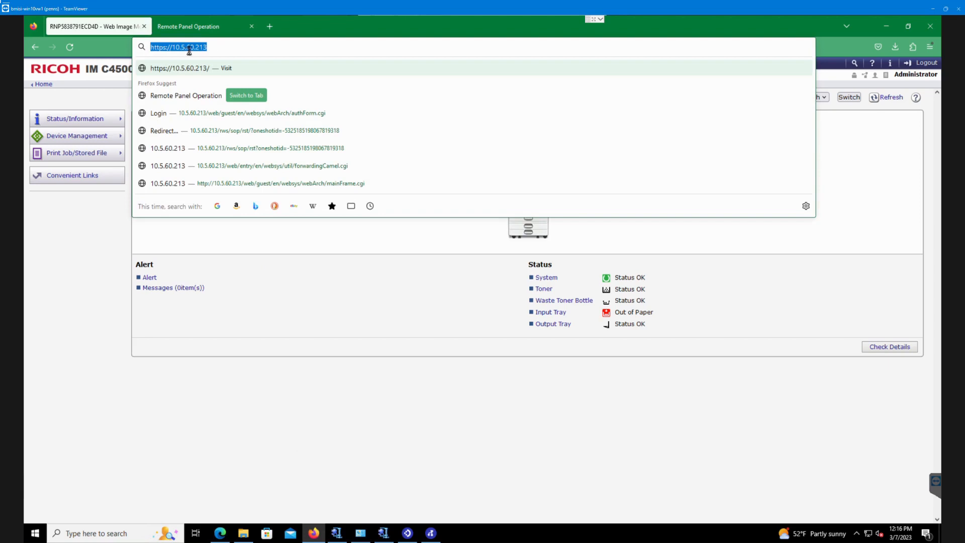
mouse_move(217, 51)
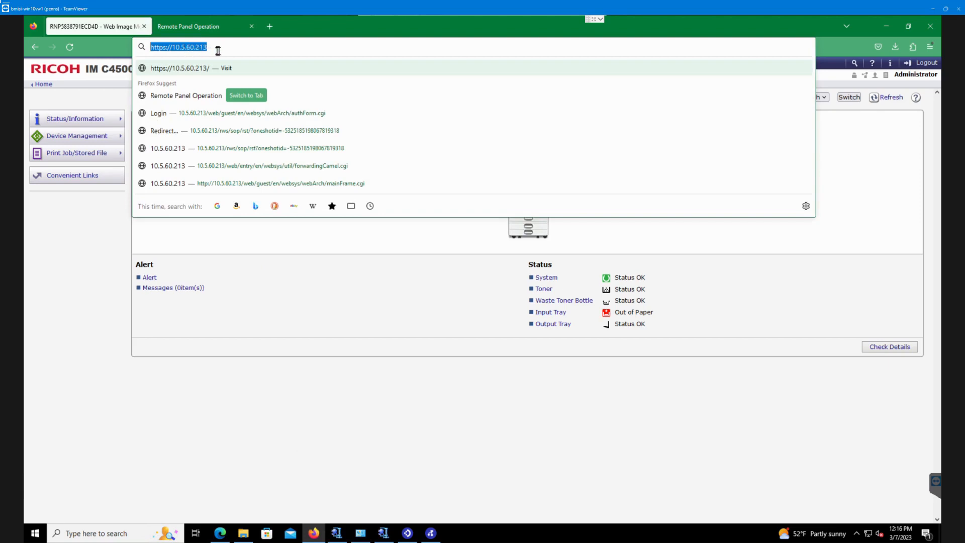
mouse_move(272, 179)
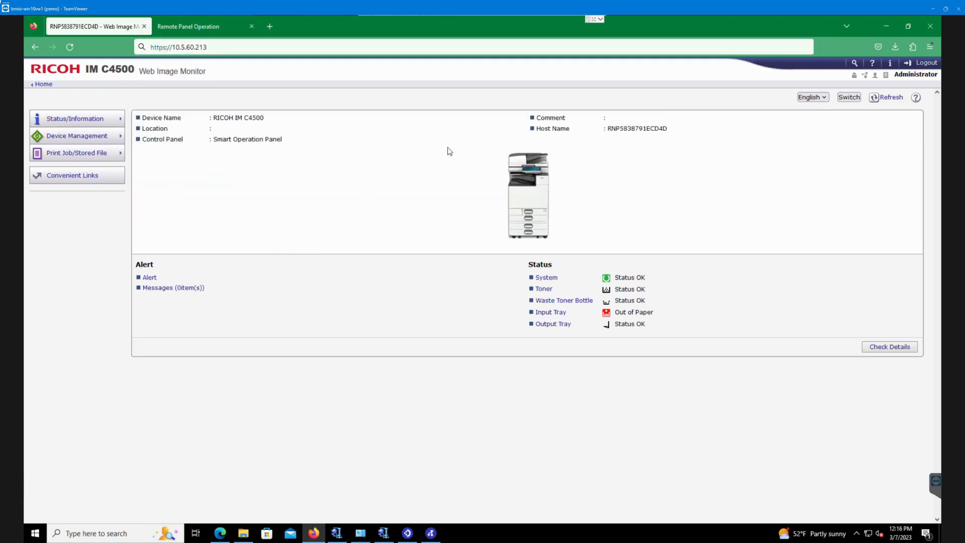
mouse_move(239, 95)
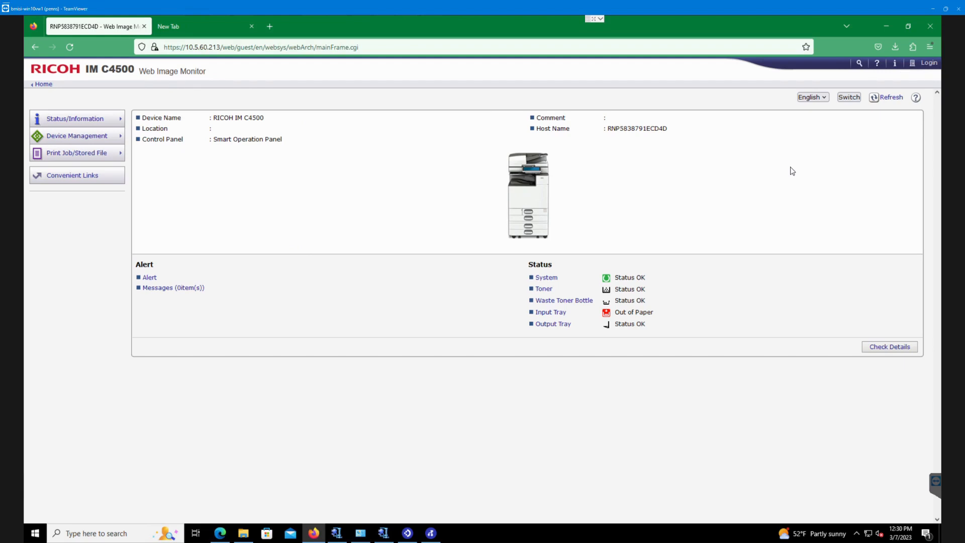
mouse_move(929, 63)
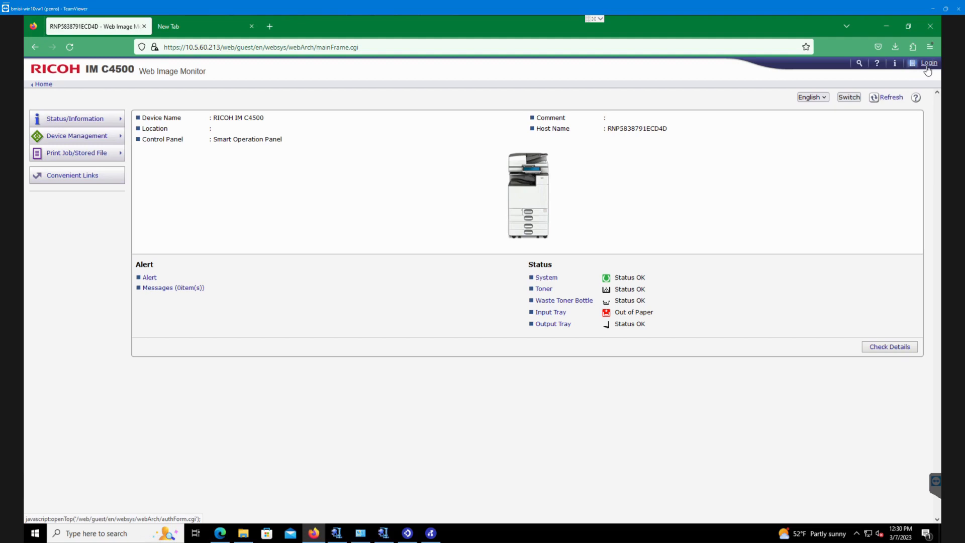
Step: Log in with the saved 'admin' user name to start an Administrator session
click(929, 62)
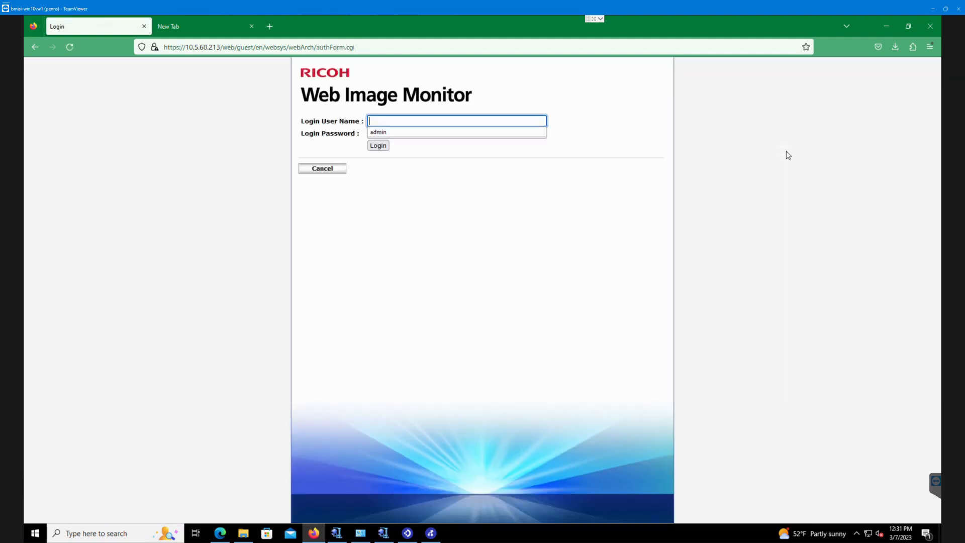
mouse_move(560, 126)
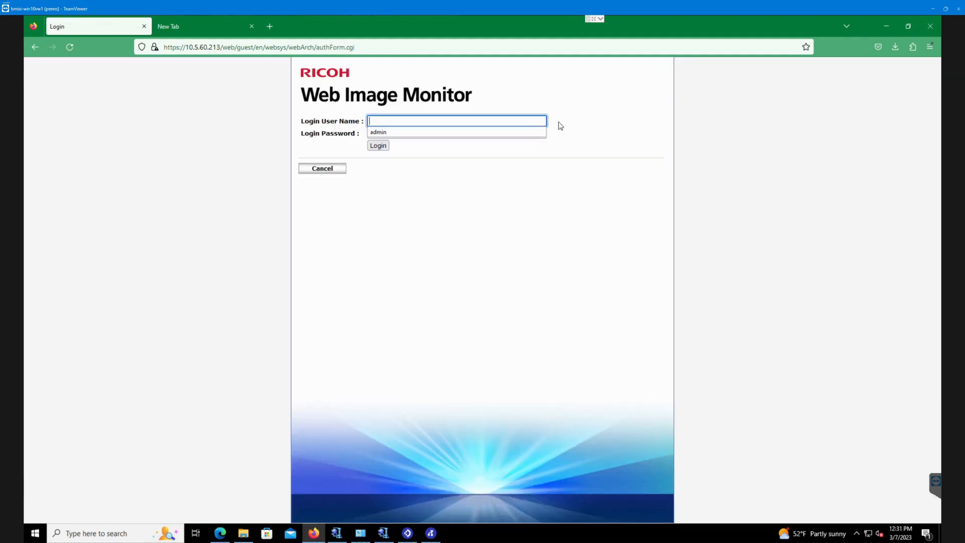
click(378, 132)
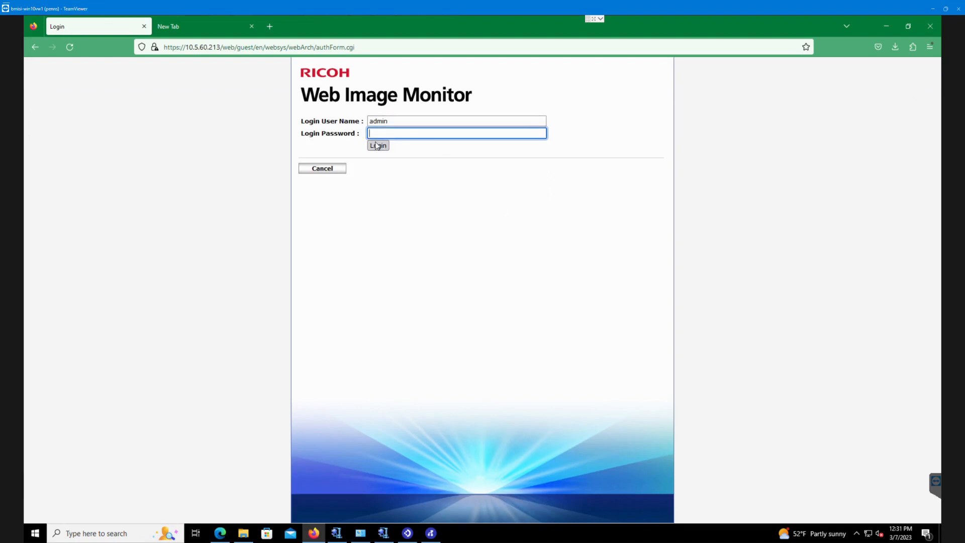
click(378, 146)
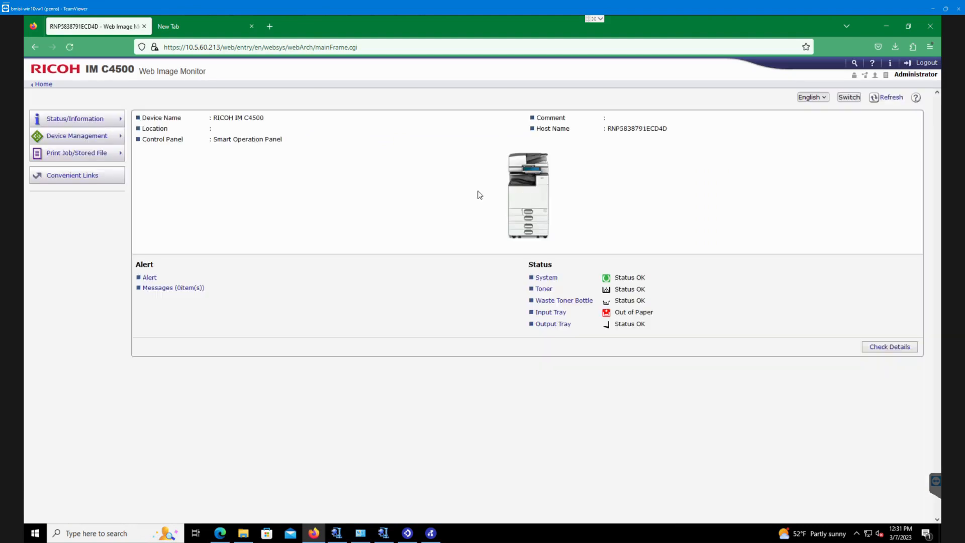
mouse_move(168, 150)
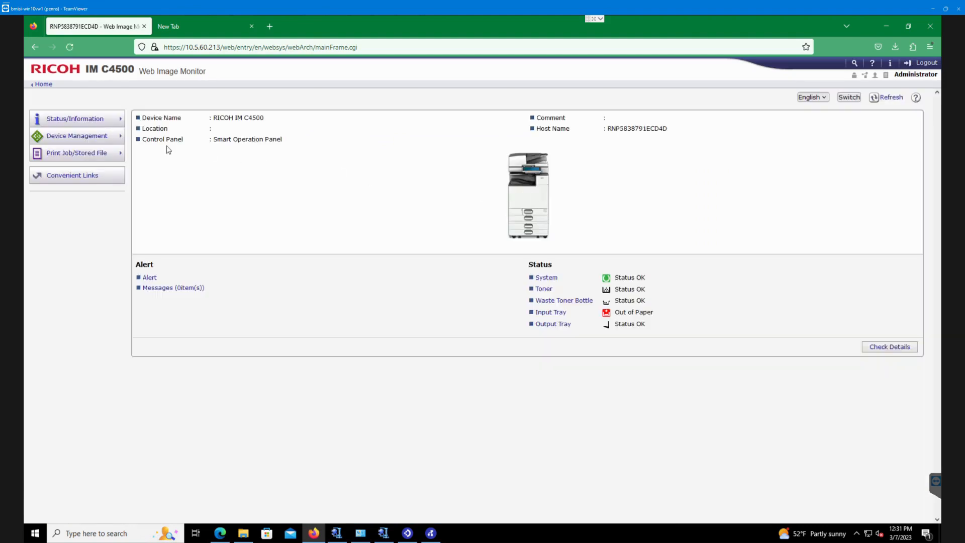
Step: Go to Device Management > Address Book and open its Maintenance page
click(76, 135)
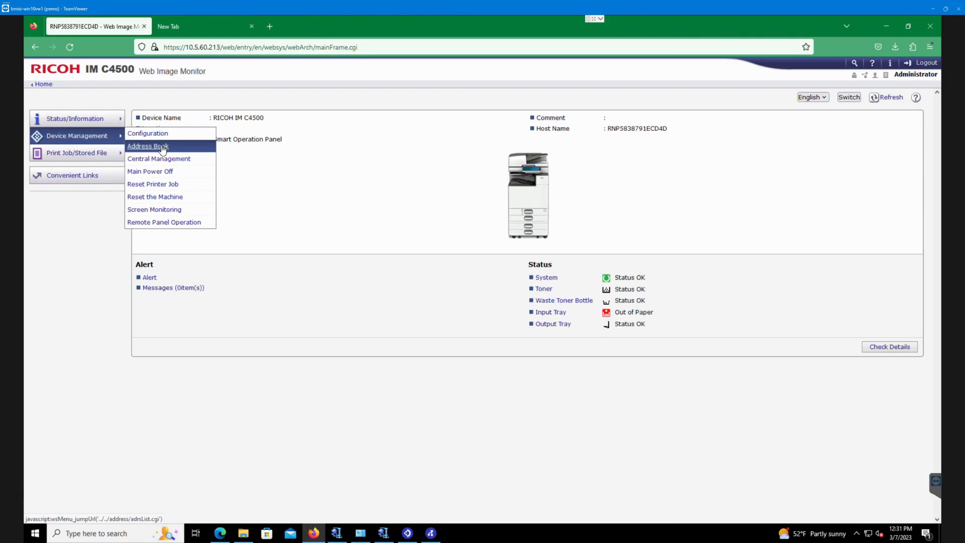
click(148, 146)
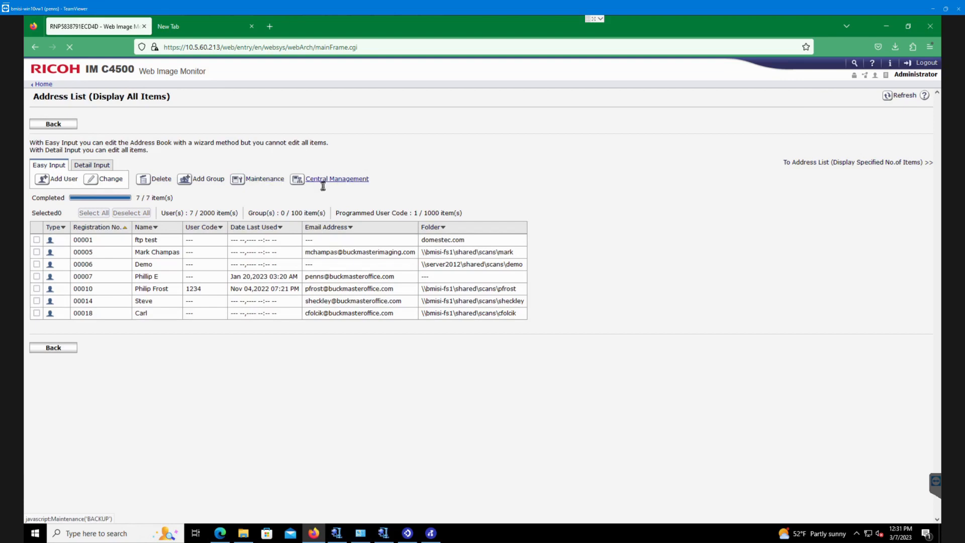
click(261, 178)
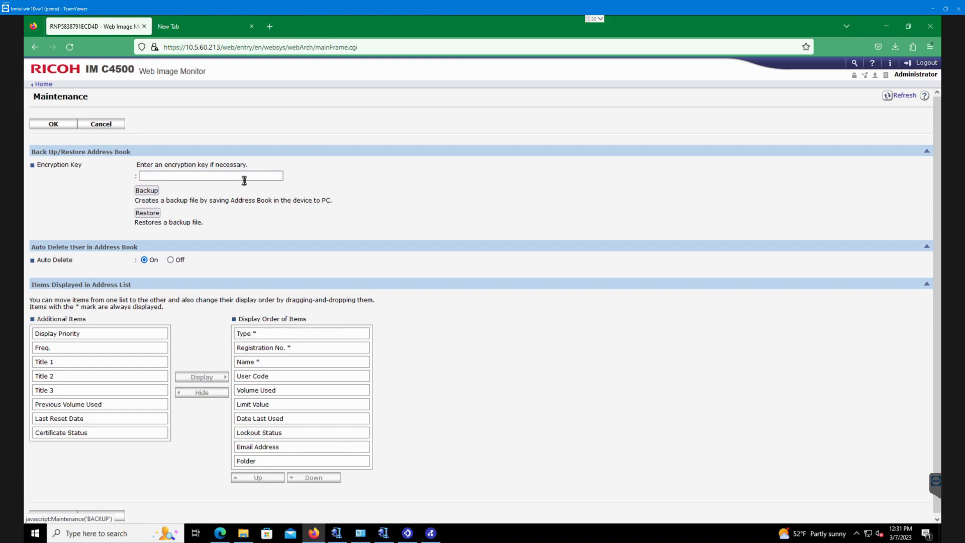
Step: Back up the address book without an encryption key and confirm RICOH IM C4500_addr(1).udf downloaded
click(209, 175)
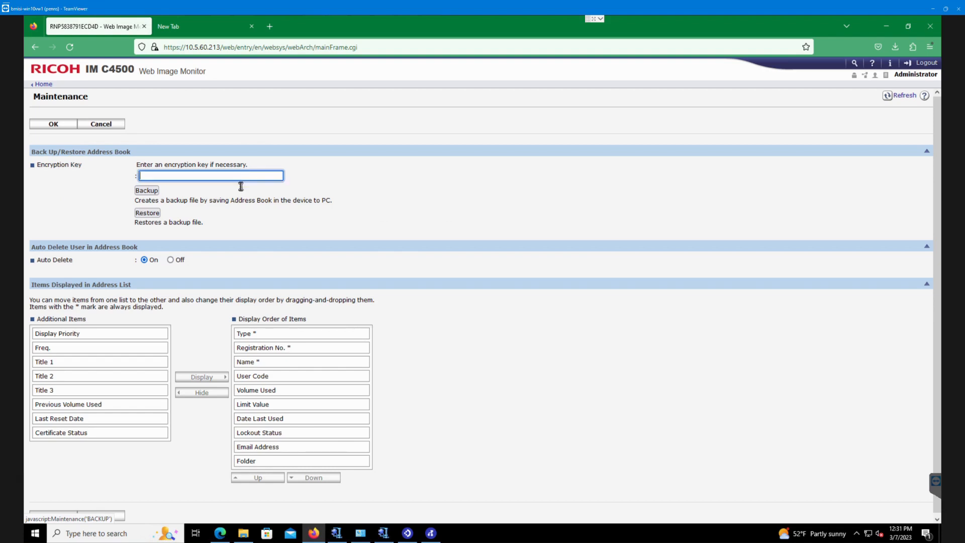
mouse_move(221, 192)
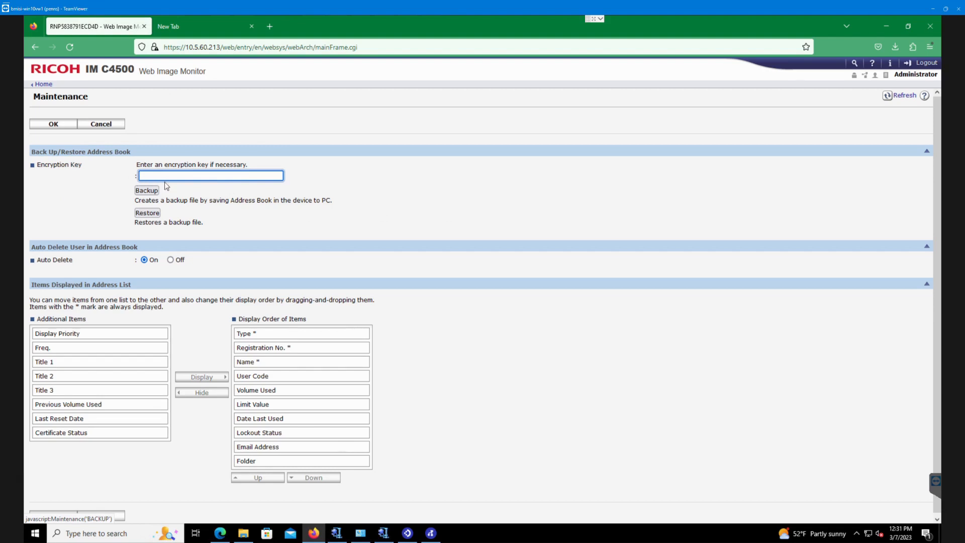
click(146, 189)
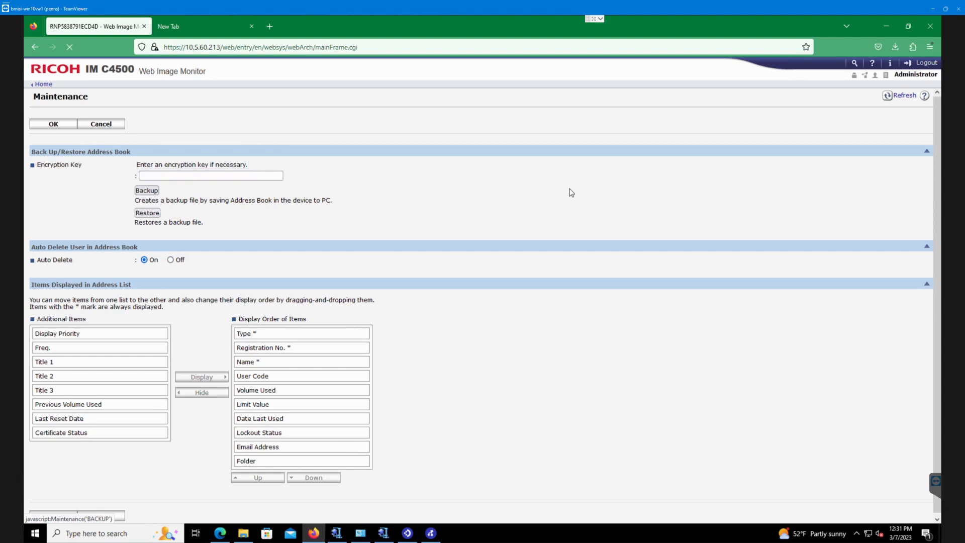
click(895, 46)
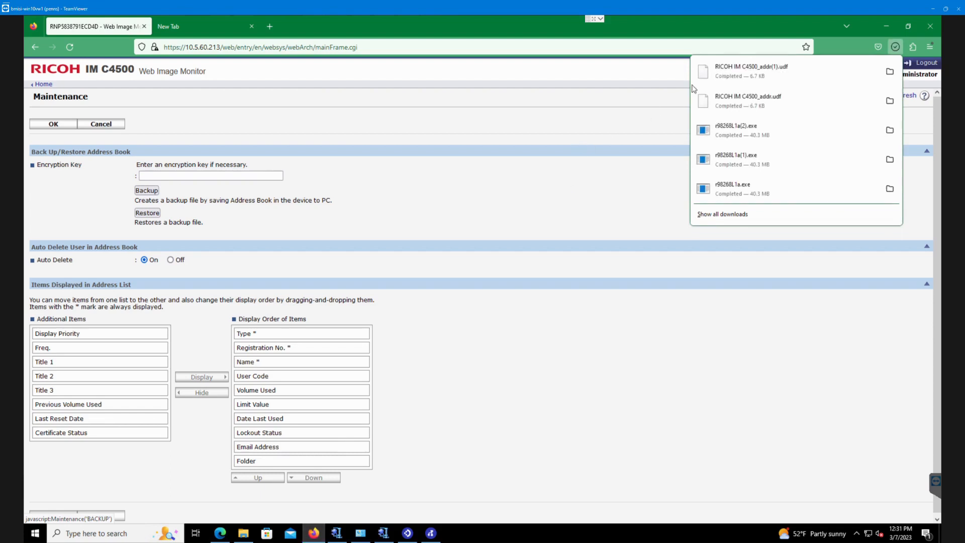
mouse_move(763, 73)
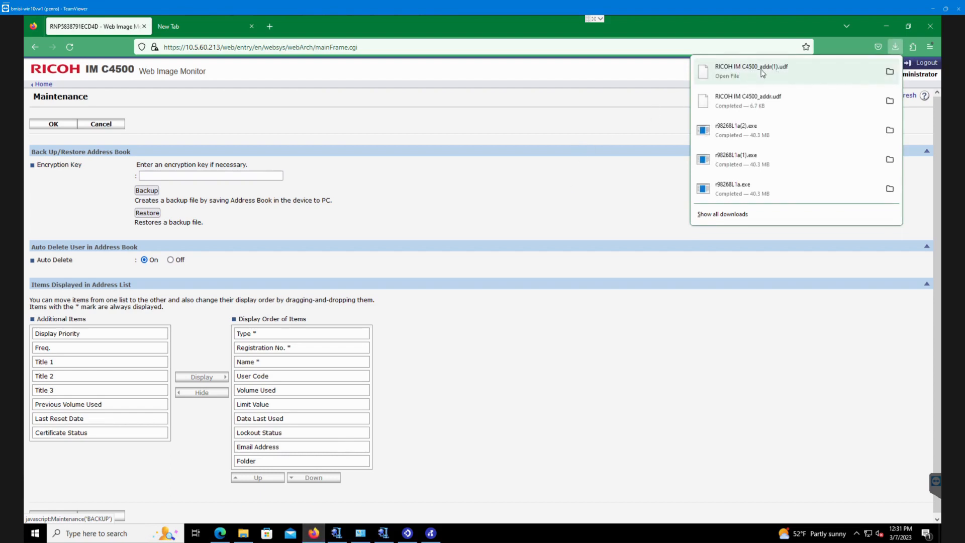
mouse_move(763, 73)
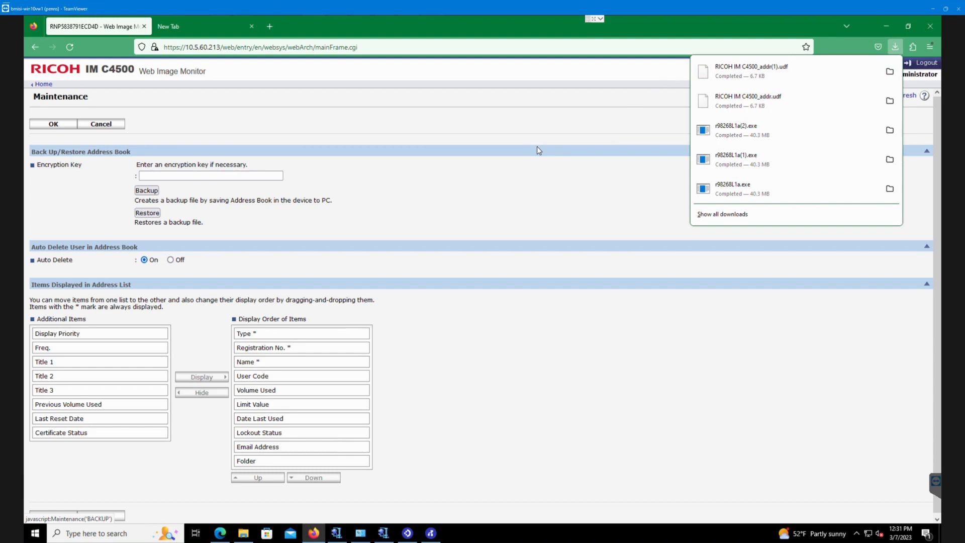
mouse_move(425, 203)
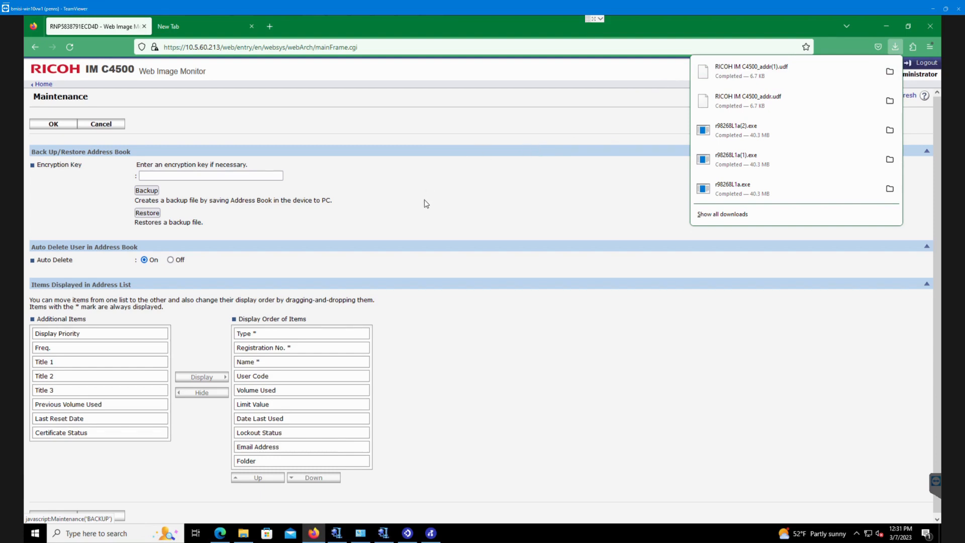